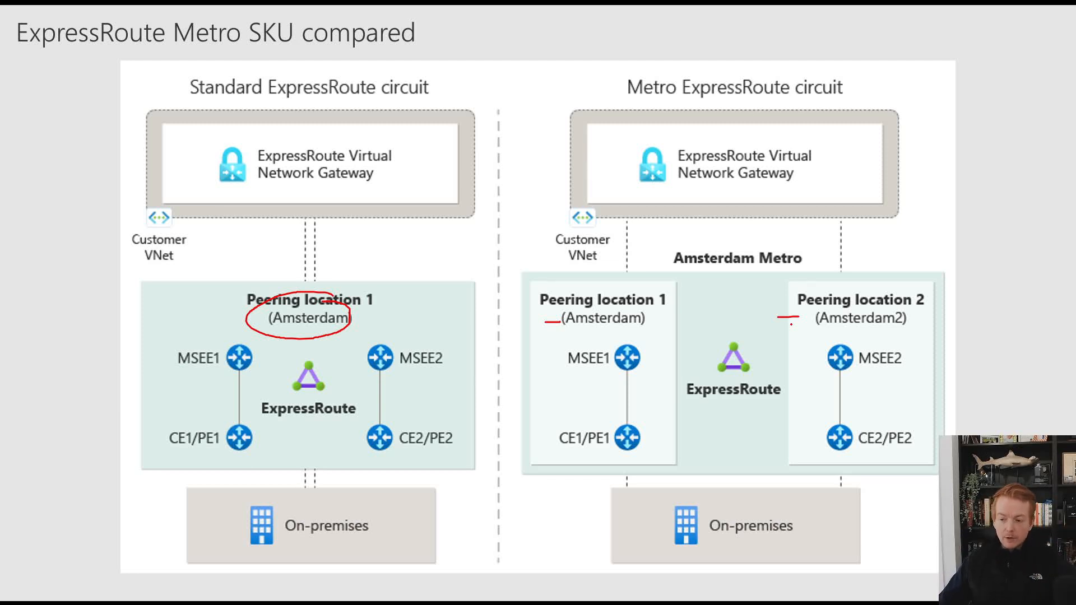
pyautogui.moveTo(618, 372)
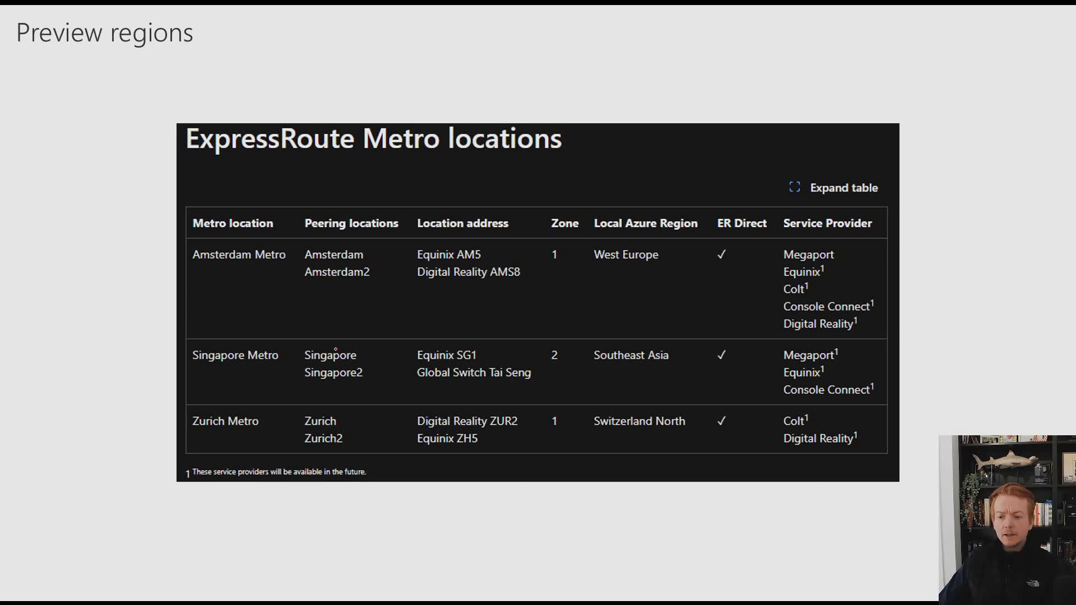
pyautogui.moveTo(283, 301)
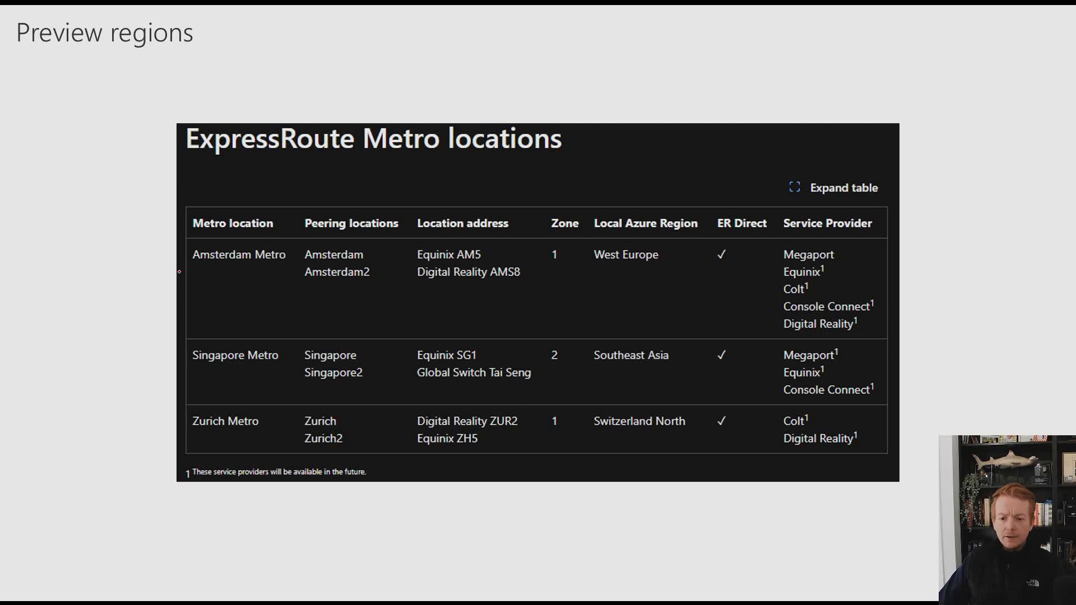
pyautogui.moveTo(215, 273)
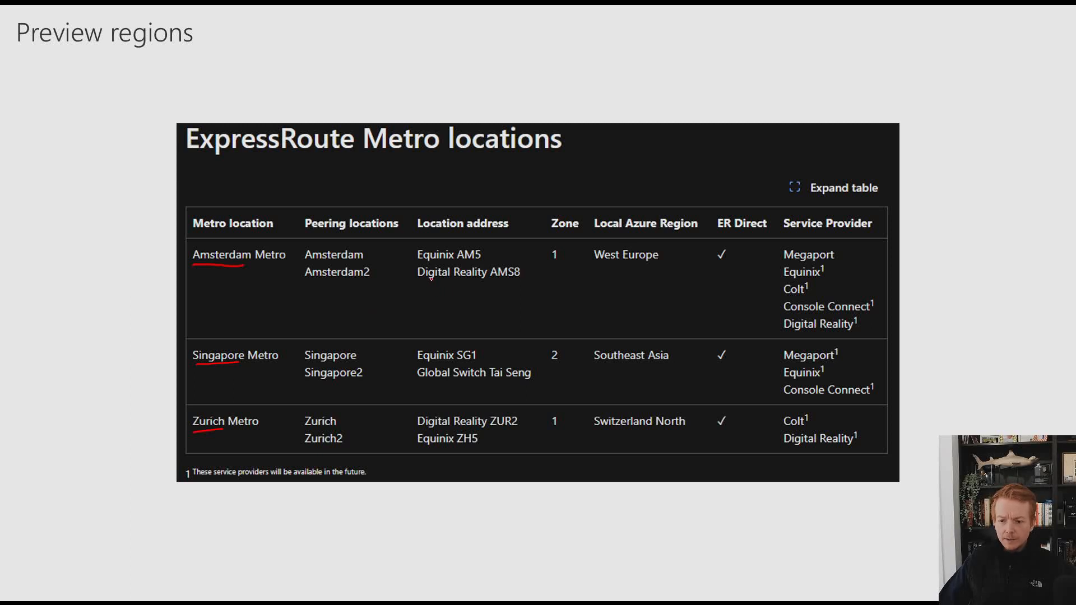
pyautogui.moveTo(369, 254)
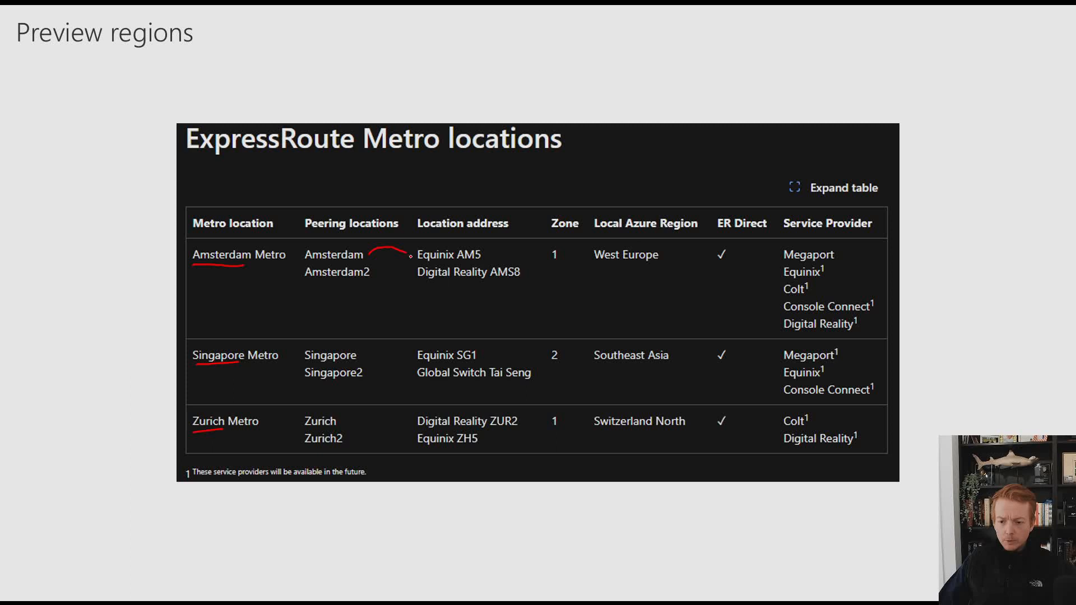
pyautogui.moveTo(394, 284)
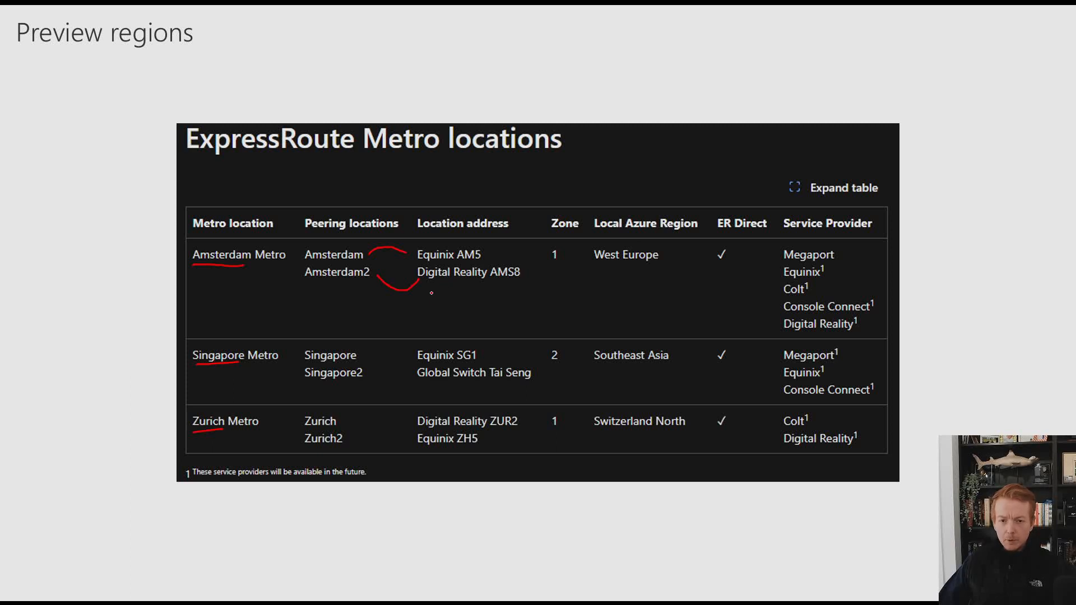
pyautogui.moveTo(481, 295)
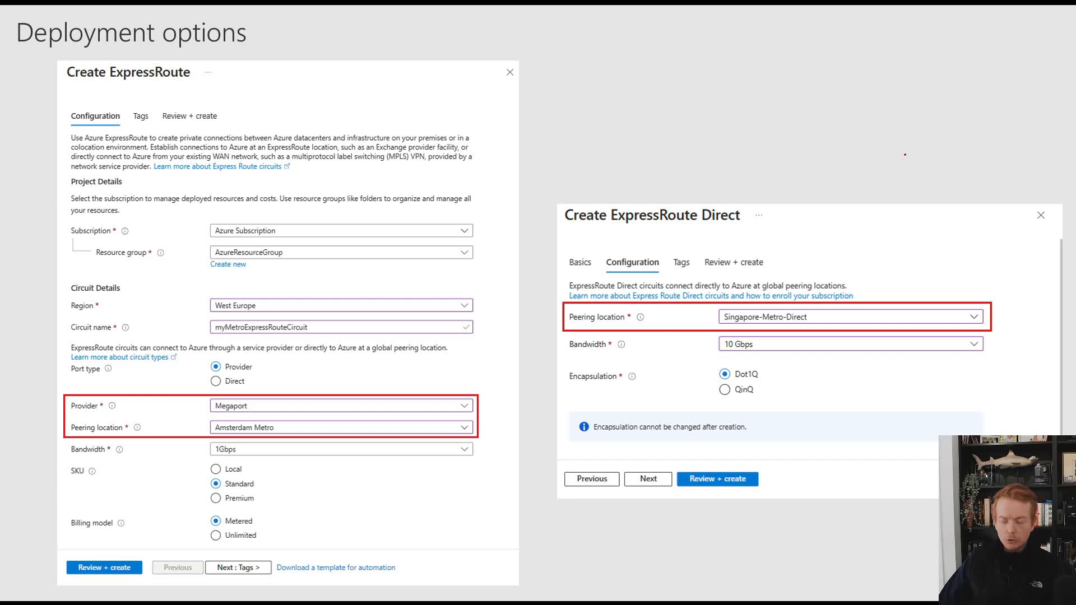
pyautogui.moveTo(788, 252)
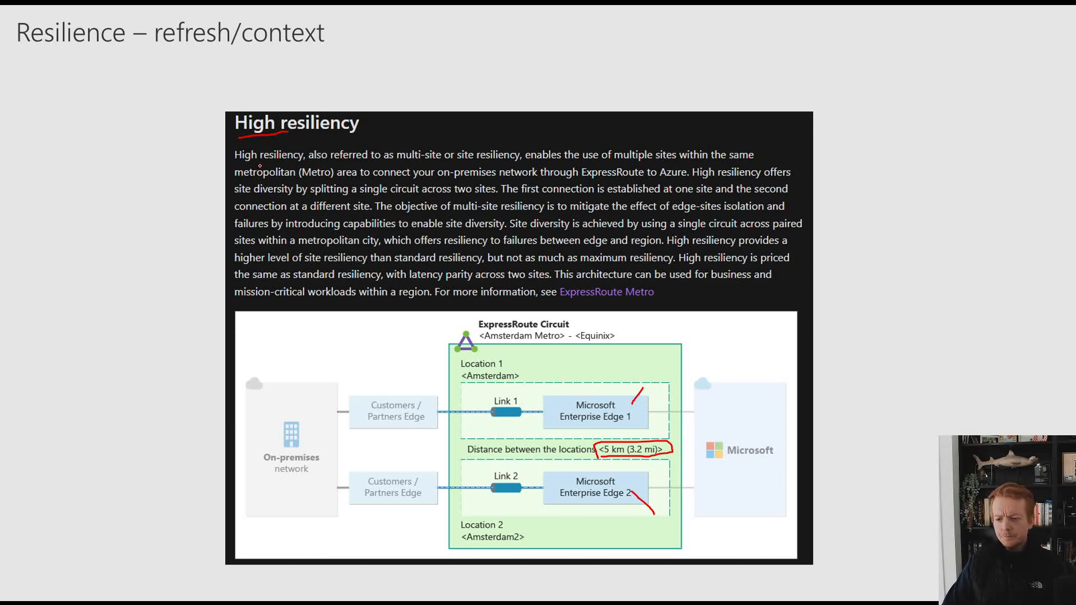
# Advance from the High resiliency slide to the Maximum resiliency slide.
pyautogui.press('right')
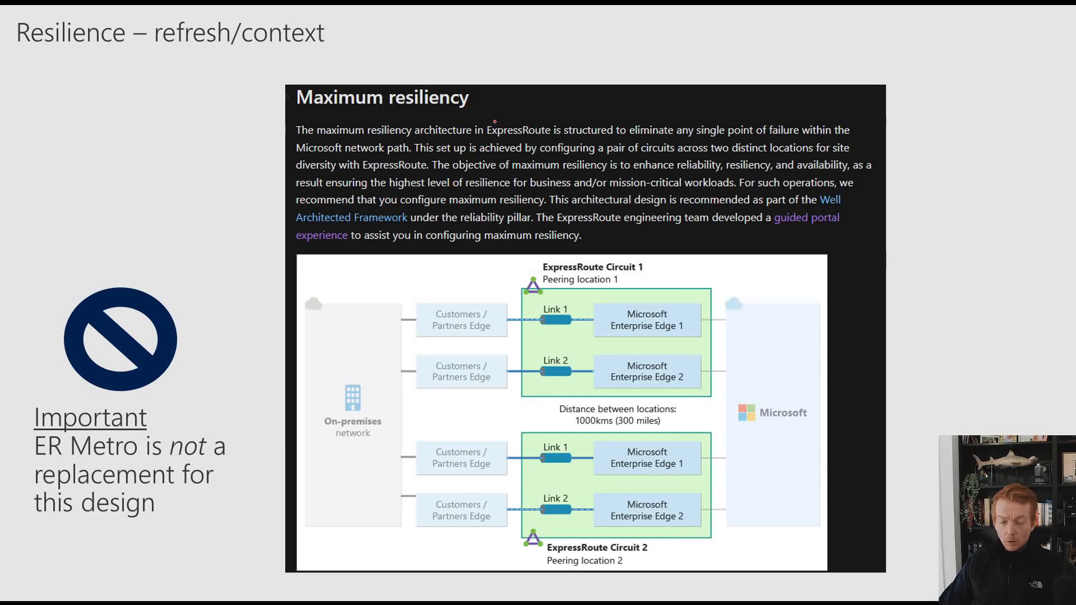
pyautogui.moveTo(350, 128)
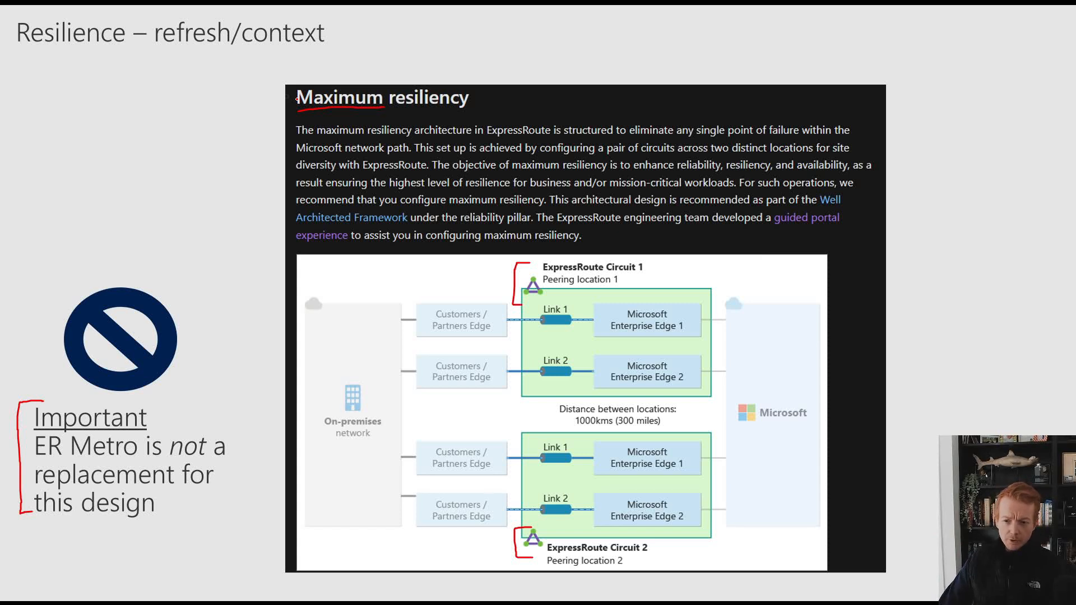
pyautogui.moveTo(592, 279)
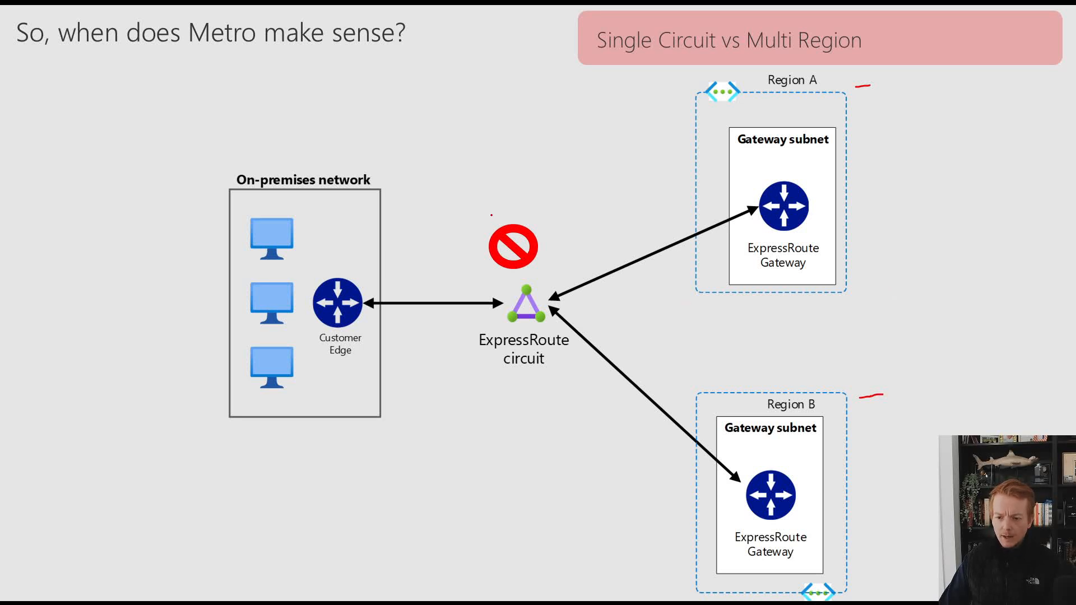
pyautogui.moveTo(473, 232)
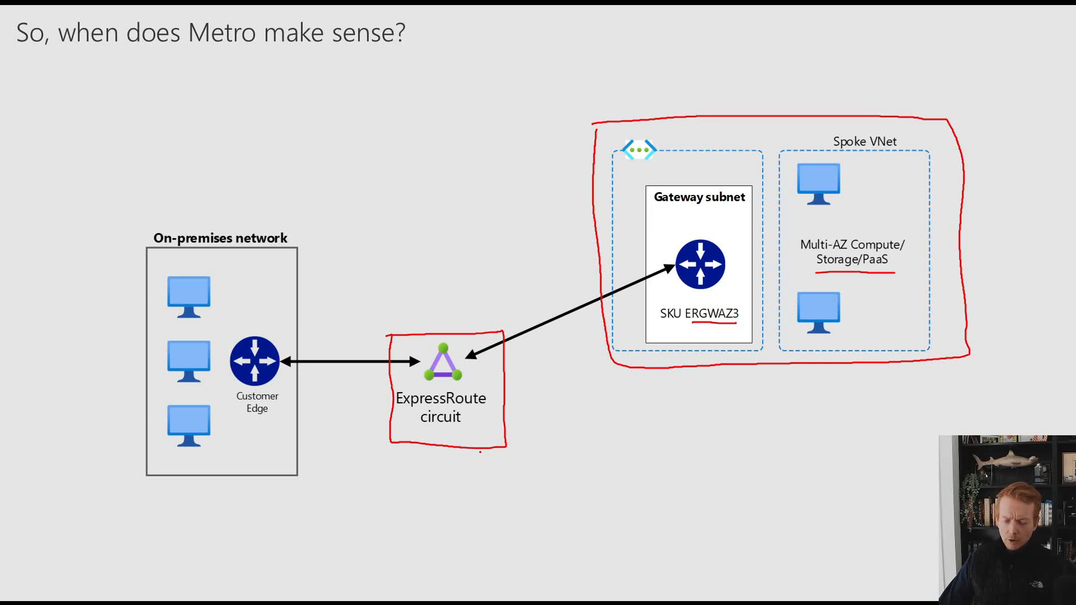
pyautogui.moveTo(402, 484)
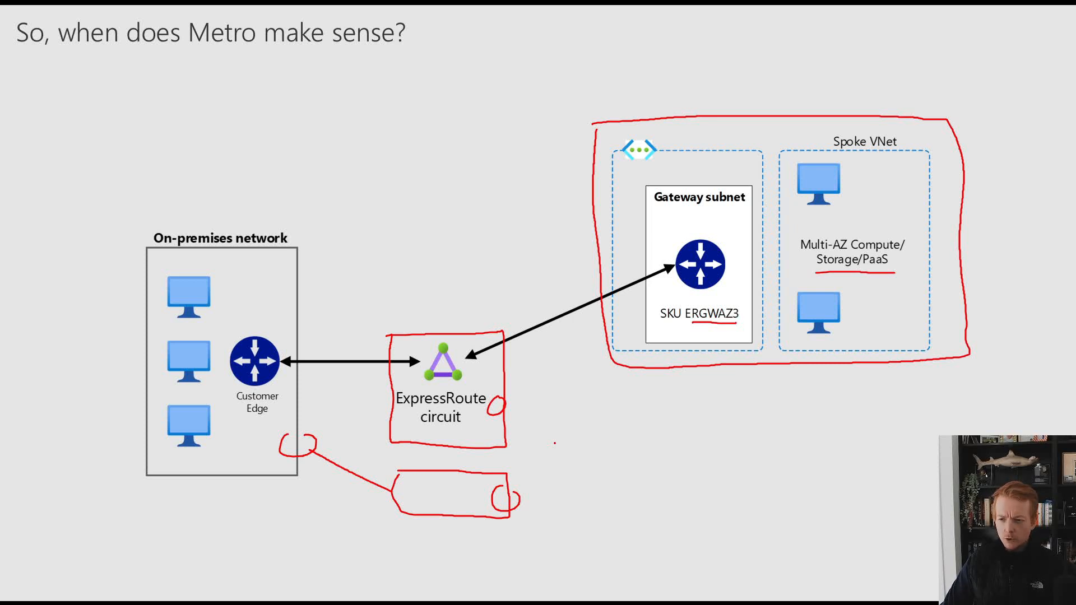
# Advance to the Resilience refresh slide on other factors like gateway and on-premises.
pyautogui.press('right')
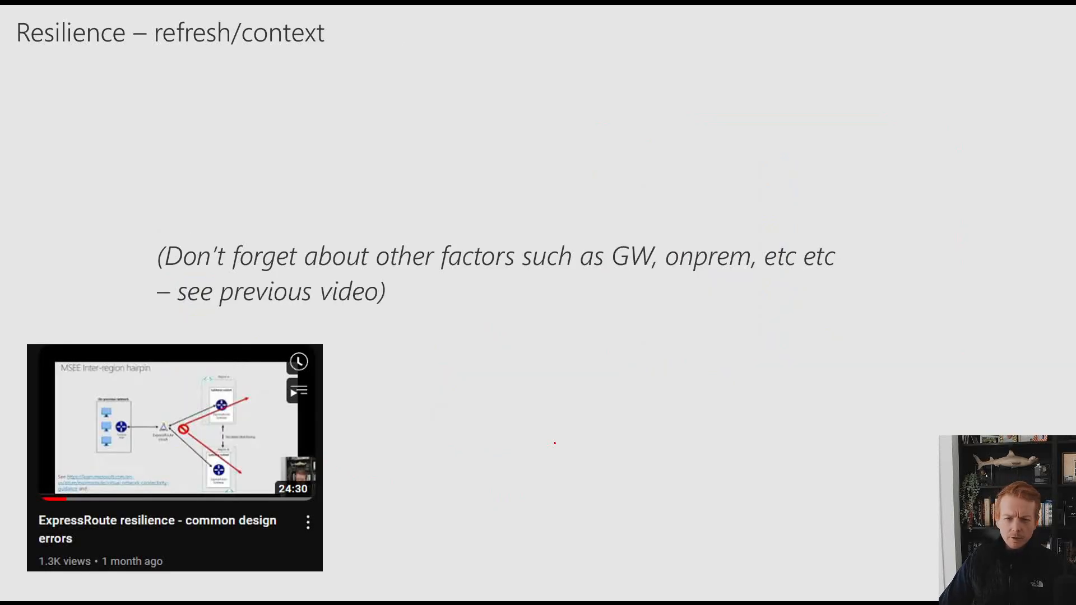